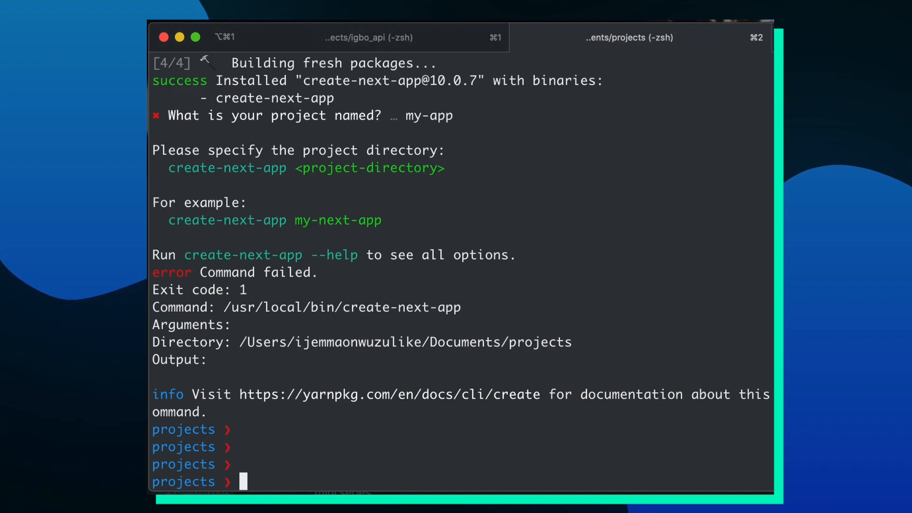
Step: Run yarn create next-app in iTerm2 to create the my-app project
{"action": "type", "text": "yarn create"}
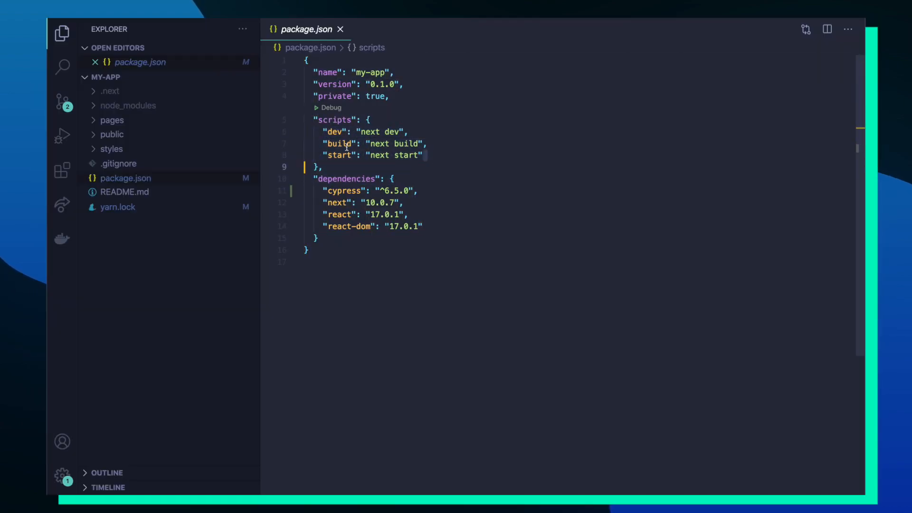
{"action": "mouse_move", "coordinate": [343, 190]}
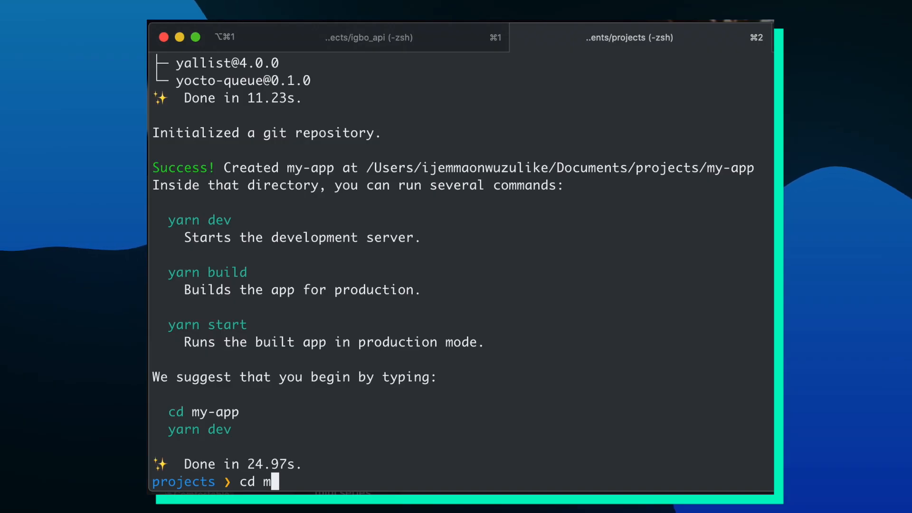
Step: Enter my-app, run yarn dev and view the localhost site, then add Cypress with yarn add
{"action": "key", "text": "Enter"}
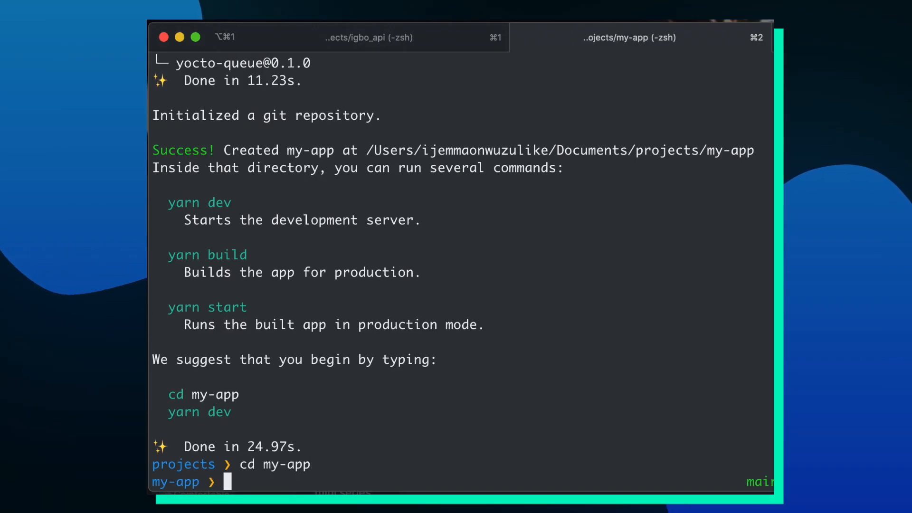
{"action": "type", "text": "yarn dev"}
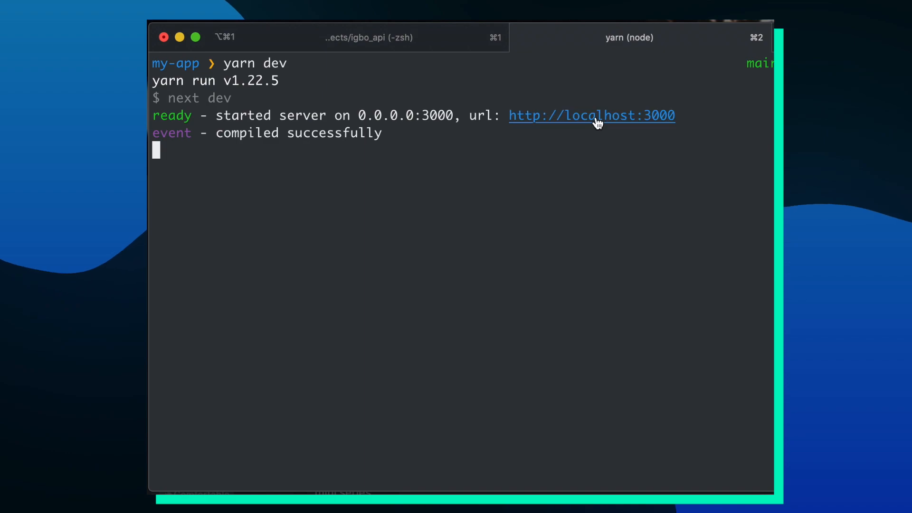
{"action": "left_click", "coordinate": [593, 115]}
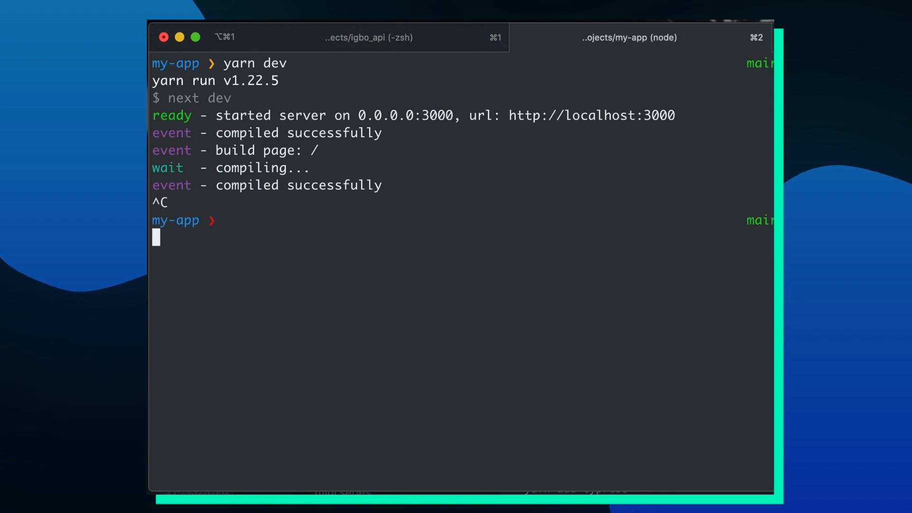
{"action": "type", "text": "yarn ad"}
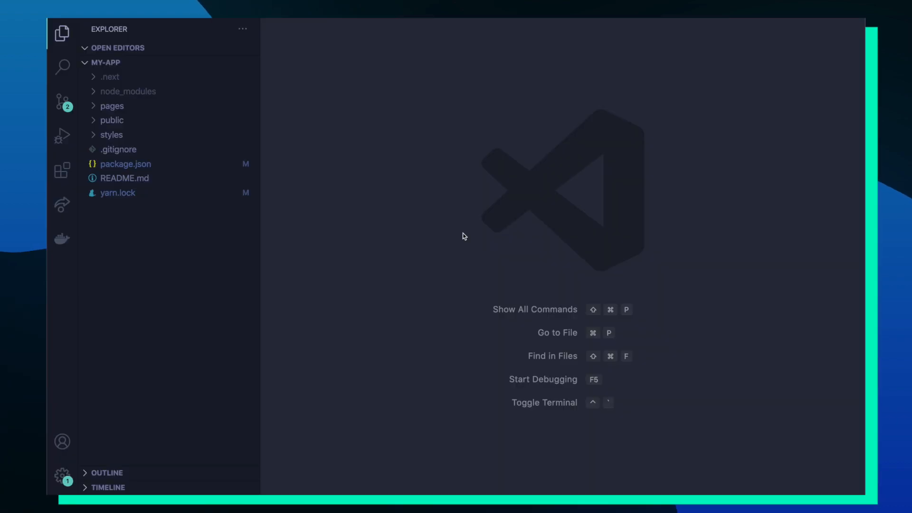
{"action": "mouse_move", "coordinate": [136, 168]}
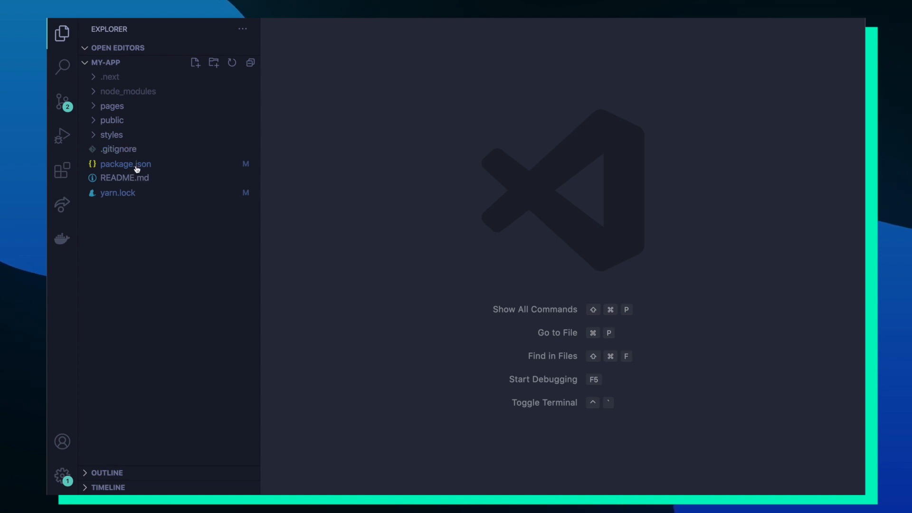
Step: Open package.json in the editor and start a new script entry with npx cypress run
{"action": "left_click", "coordinate": [125, 164]}
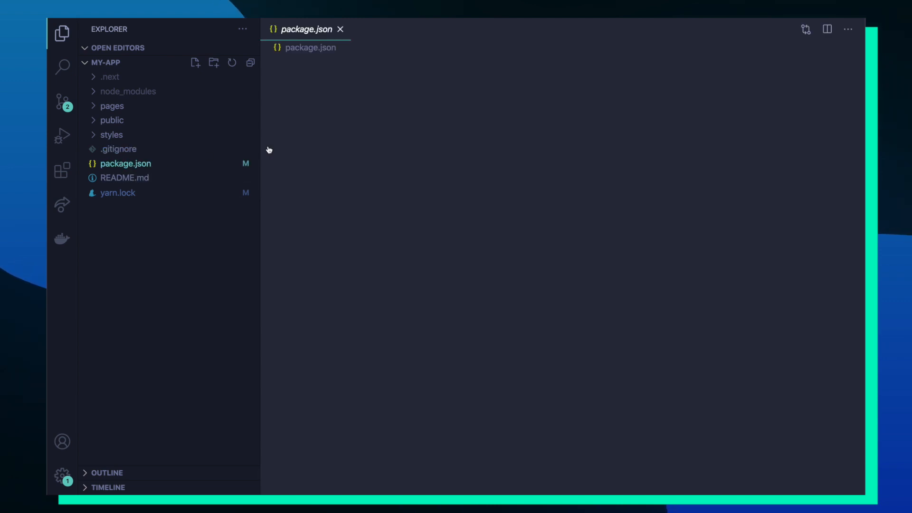
{"action": "left_click", "coordinate": [125, 164]}
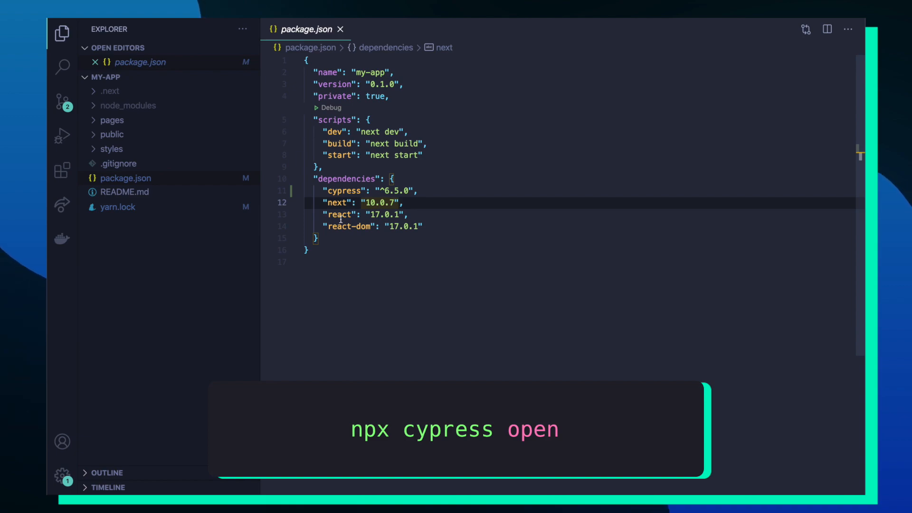
{"action": "type", "text": "npx cypress run"}
{"action": "type", "text": ","}
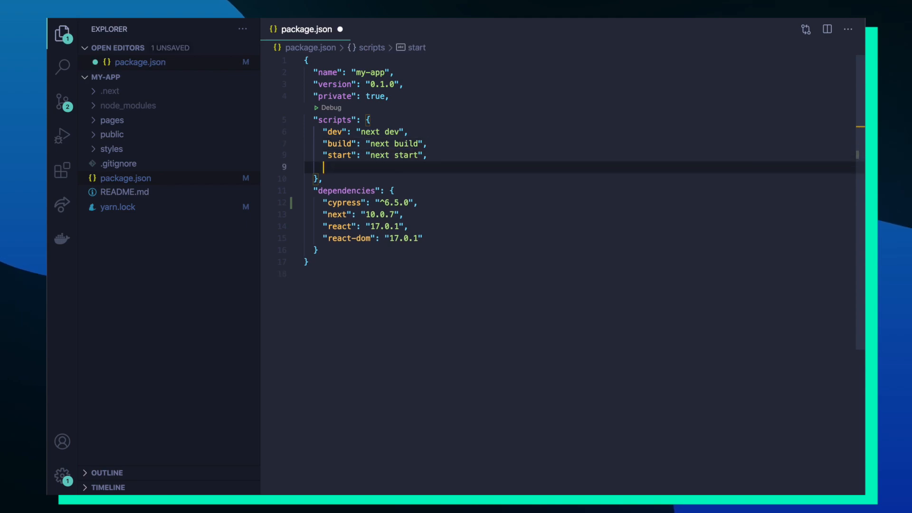
Step: Add a "cypress:open": "cypress open" script, save, and run yarn dev in the terminal
{"action": "type", "text": "\"cypress:open\""}
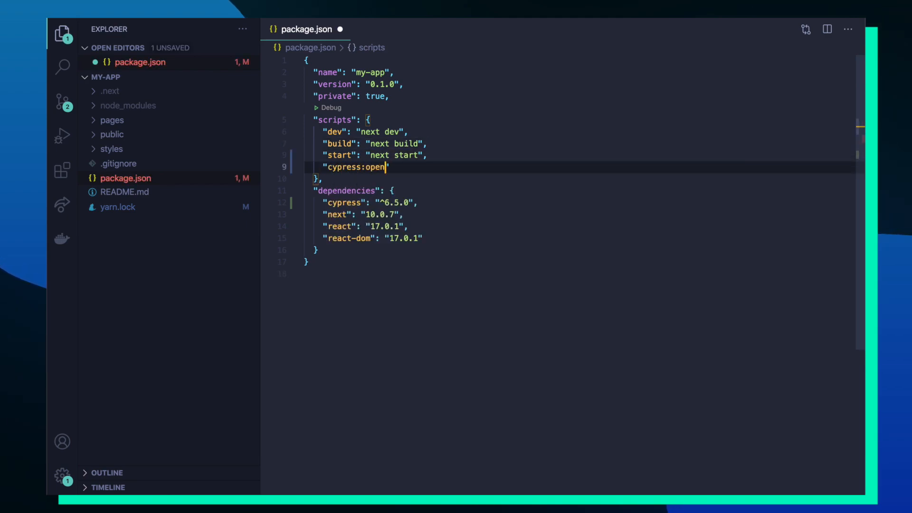
{"action": "type", "text": "\": \"cypress open\""}
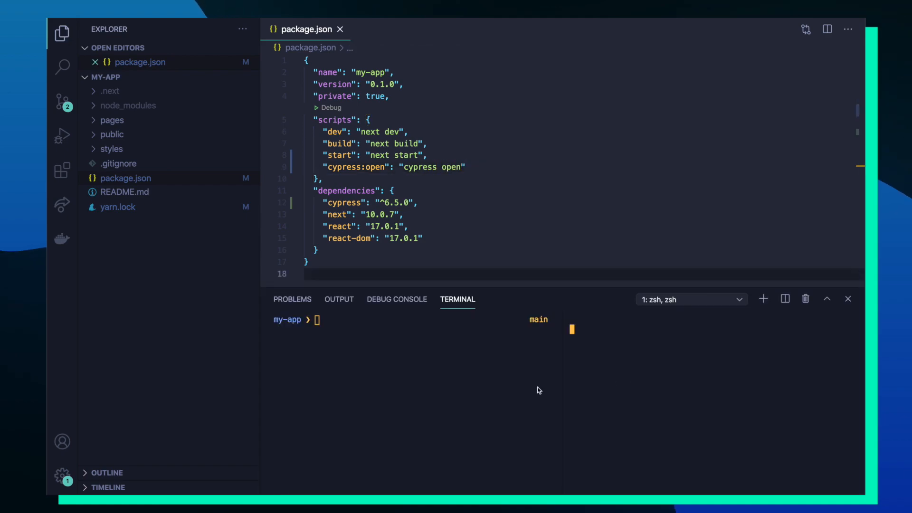
{"action": "type", "text": "yarn dev"}
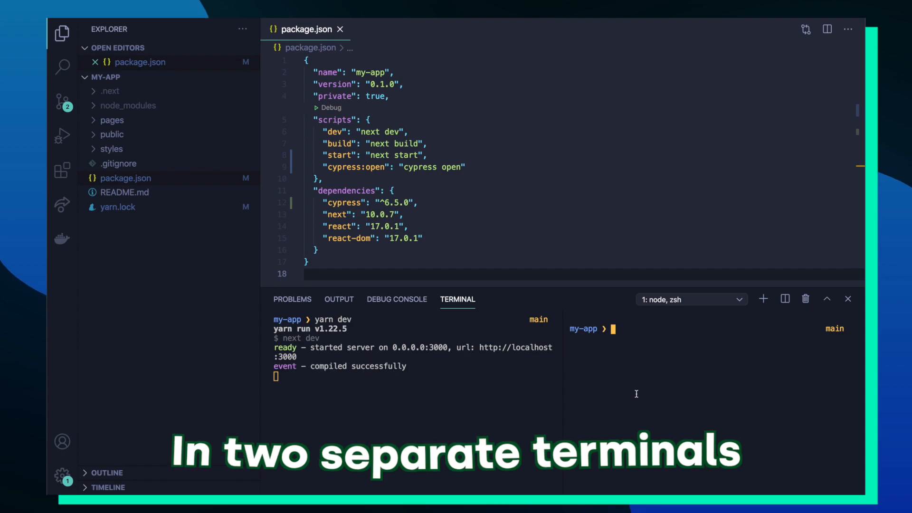
Step: Run yarn cypress:open in the second terminal pane, generating the cypress folder
{"action": "type", "text": "yarn cypress:"}
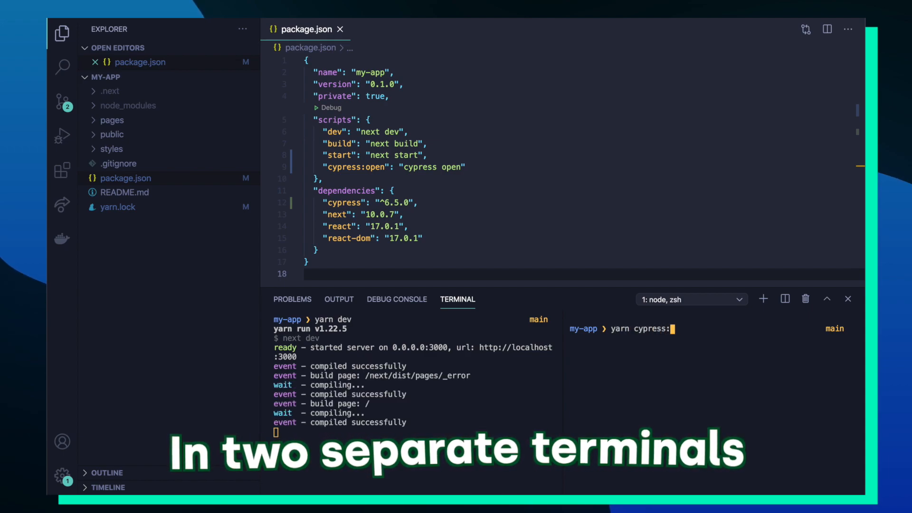
{"action": "type", "text": "open"}
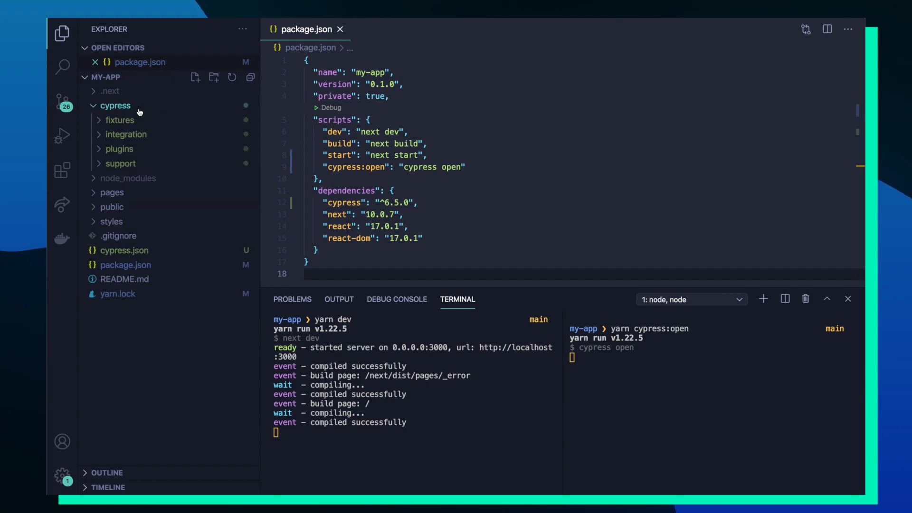
{"action": "mouse_move", "coordinate": [133, 150]}
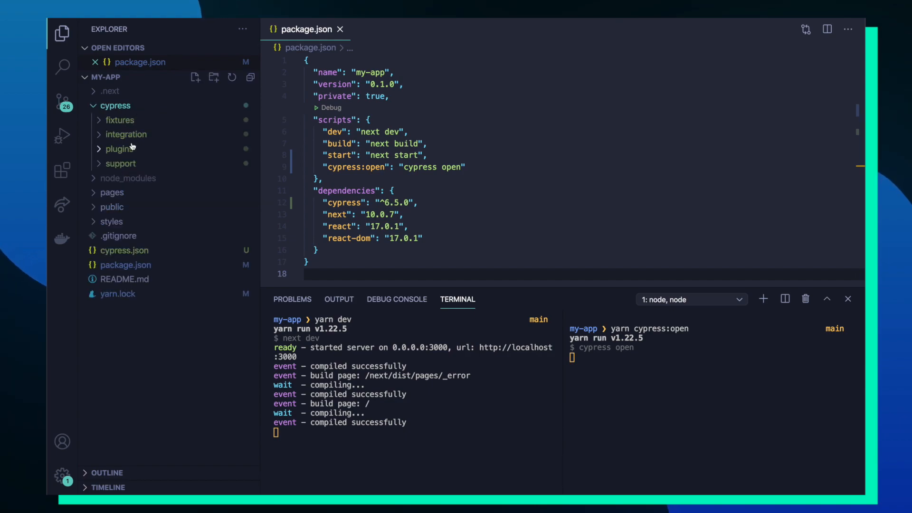
{"action": "mouse_move", "coordinate": [127, 165]}
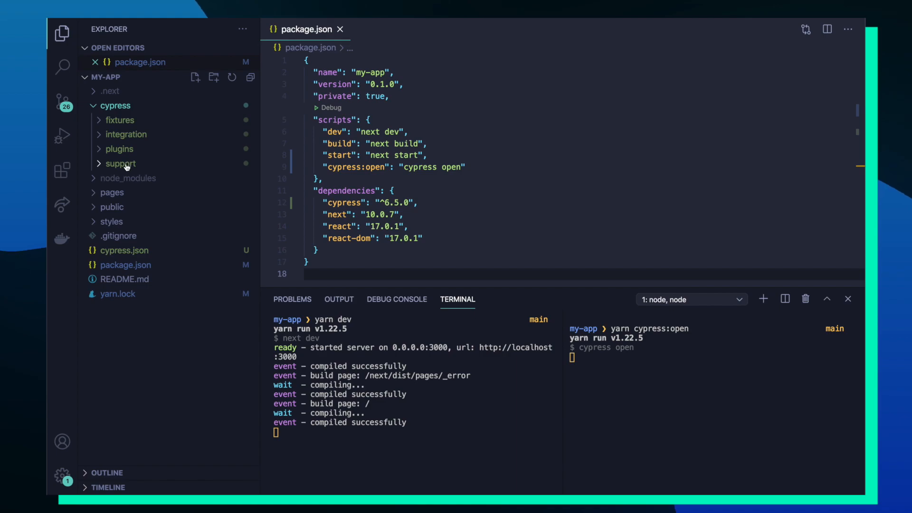
{"action": "mouse_move", "coordinate": [122, 135]}
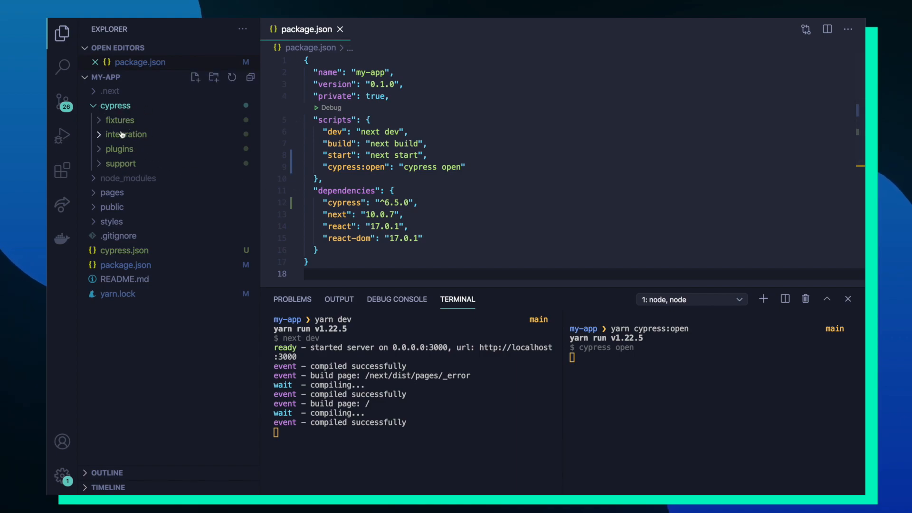
Step: Expand cypress/integration in the Explorer to reveal the examples folder
{"action": "left_click", "coordinate": [126, 135]}
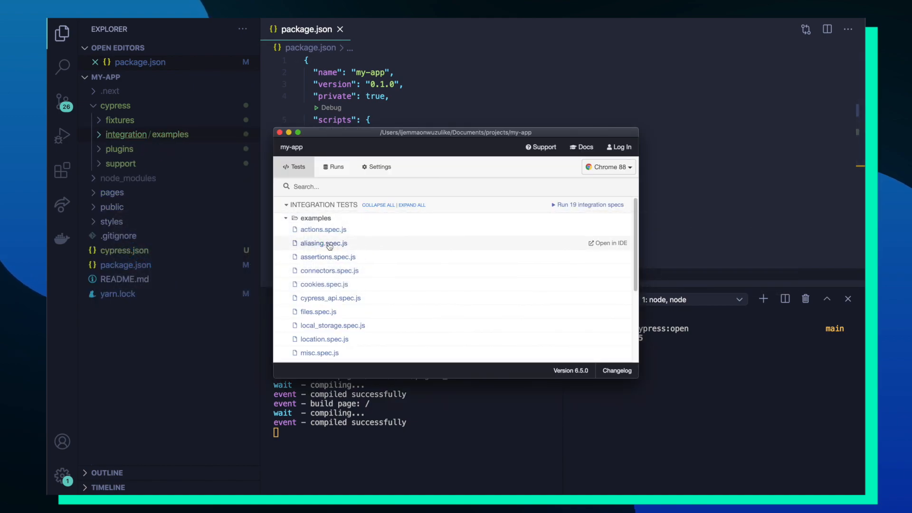
Step: Launch the actions.spec.js example from the Cypress runner's integration tests list
{"action": "left_click", "coordinate": [316, 218]}
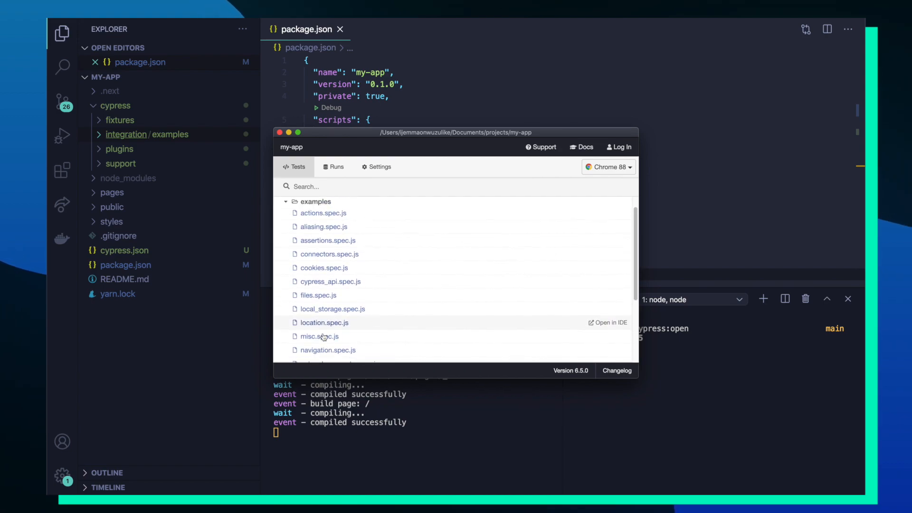
{"action": "left_click", "coordinate": [323, 228]}
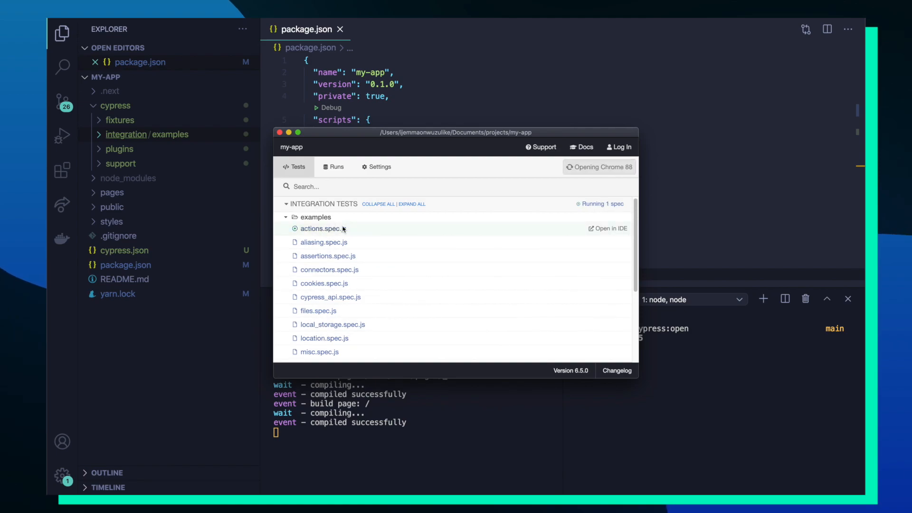
{"action": "left_click", "coordinate": [321, 229]}
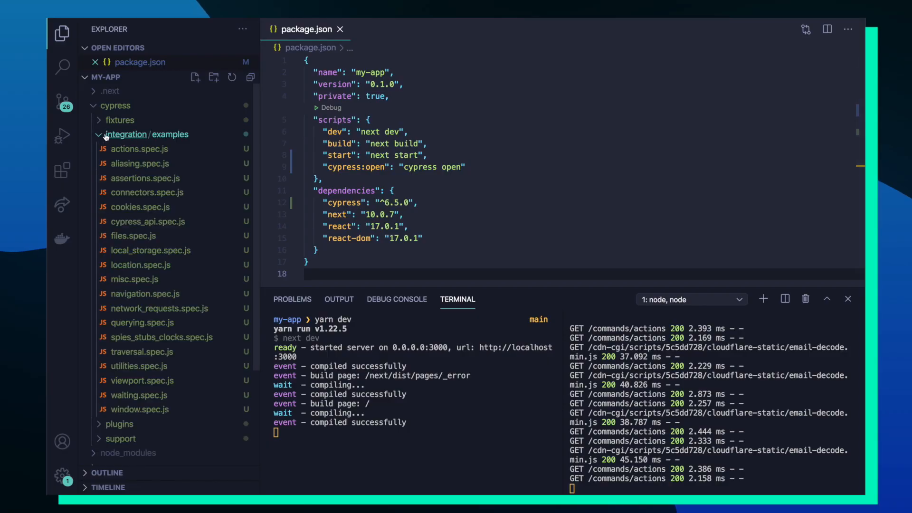
Step: Open actions.spec.js from integration/examples and scroll through its type, focus and blur tests
{"action": "double_click", "coordinate": [139, 149]}
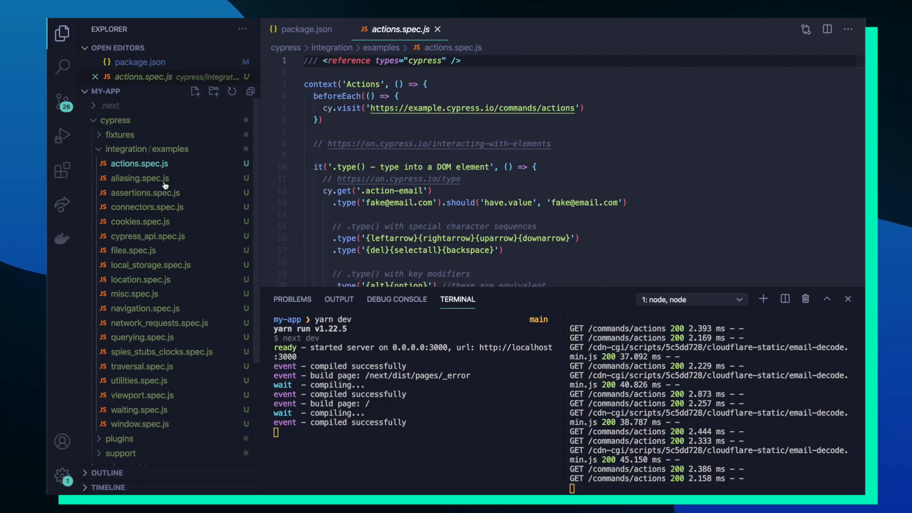
{"action": "scroll", "scroll_direction": "down", "scroll_amount": 3}
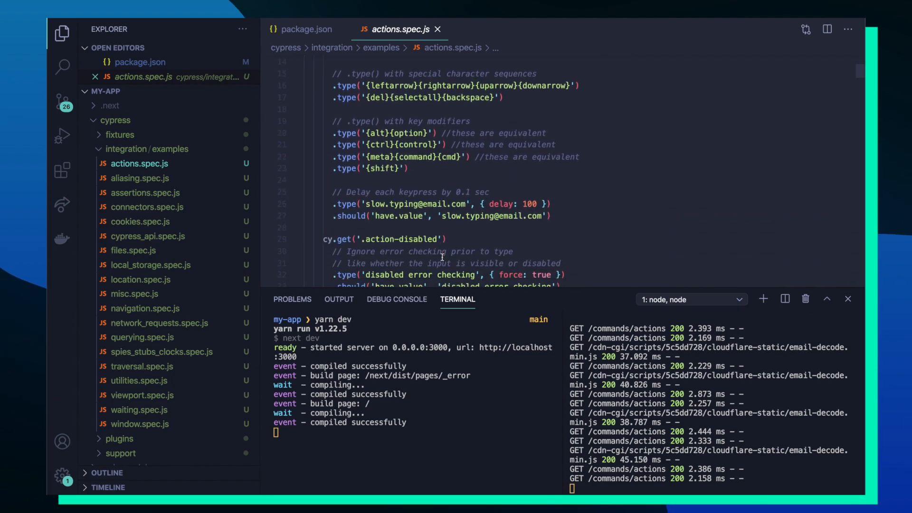
{"action": "scroll", "scroll_direction": "down", "scroll_amount": 3}
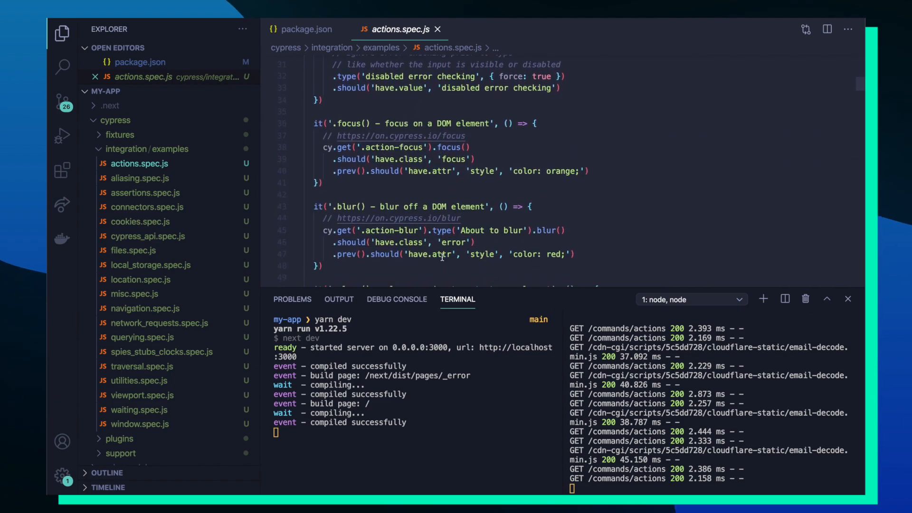